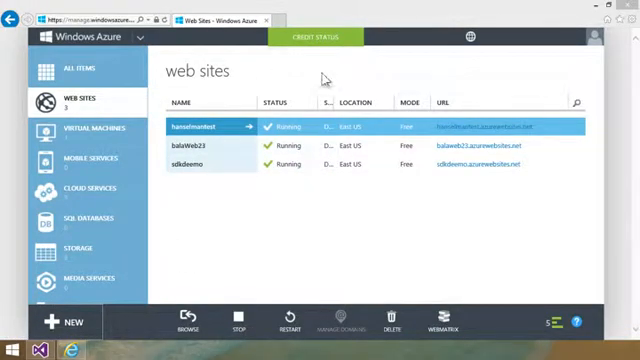
Choose NEW > Web Site > From Gallery in the Azure Management Portal.
{"action": "left_click", "coordinate": [317, 36]}
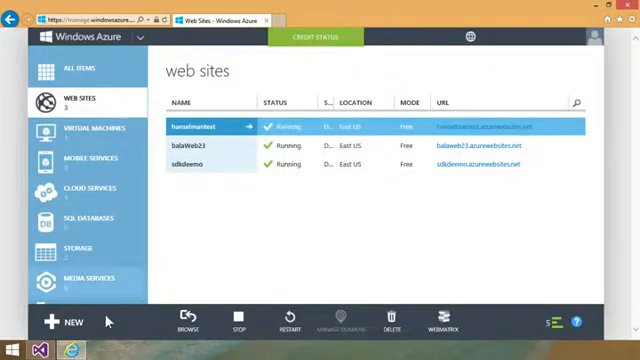
{"action": "left_click", "coordinate": [62, 321]}
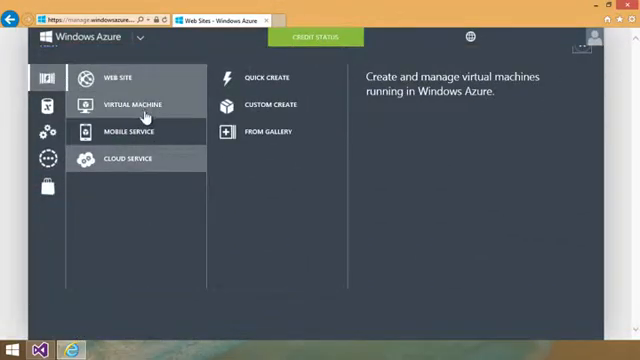
{"action": "left_click", "coordinate": [128, 132]}
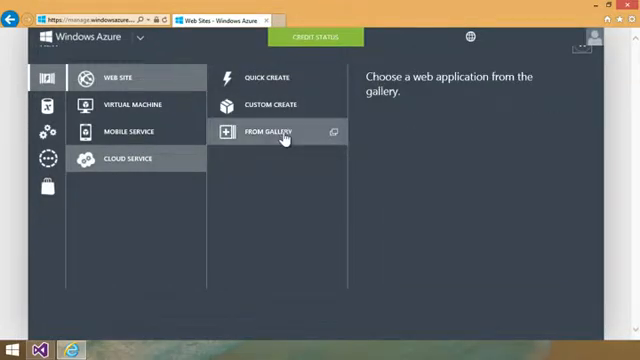
{"action": "left_click", "coordinate": [283, 131]}
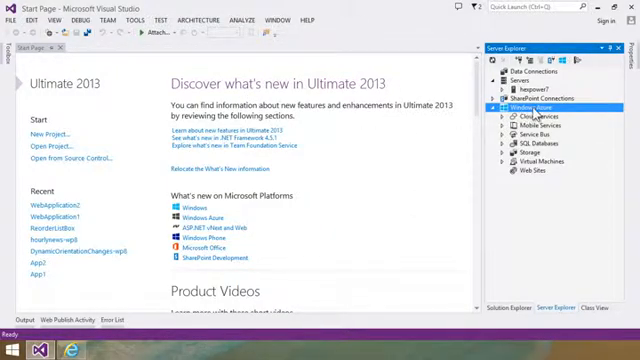
Expand Windows Azure Web Sites in Server Explorer to list balaWeb23, hanselmantest and sdkdeemo.
{"action": "right_click", "coordinate": [528, 104]}
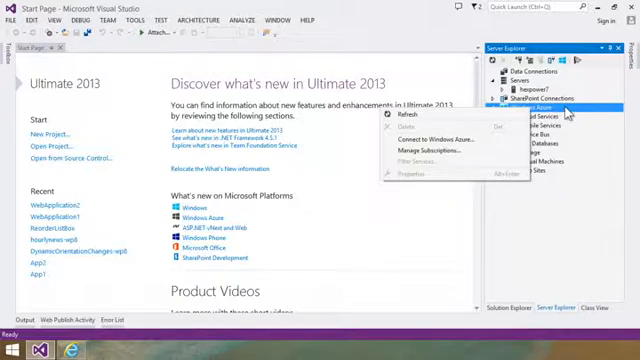
{"action": "mouse_move", "coordinate": [435, 140]}
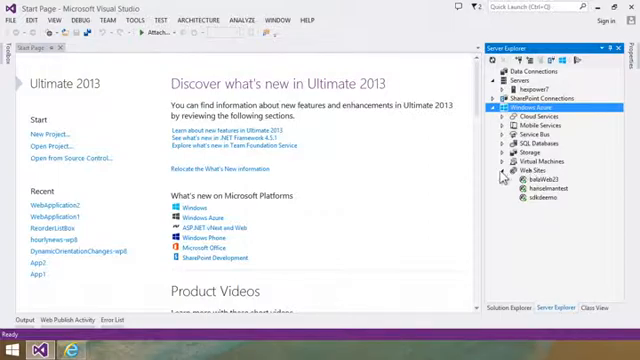
{"action": "left_click", "coordinate": [45, 131]}
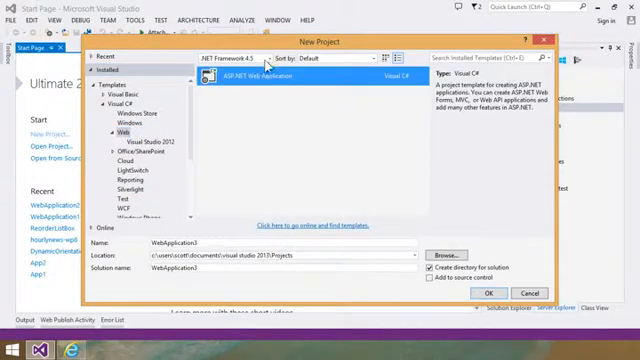
Create WebApplication3 from the ASP.NET MVC template with Web API references.
{"action": "left_click", "coordinate": [489, 293]}
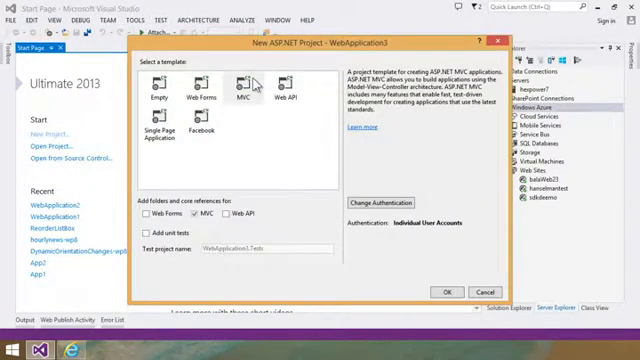
{"action": "left_click", "coordinate": [243, 90]}
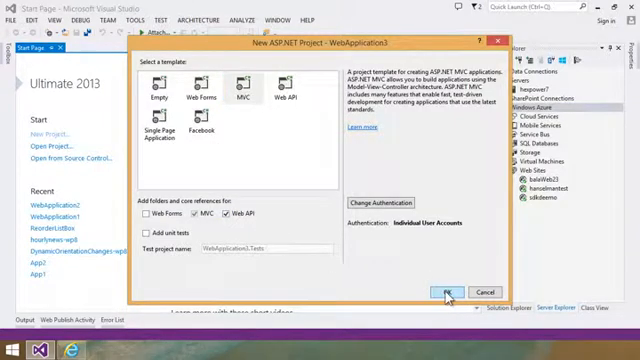
{"action": "left_click", "coordinate": [438, 292]}
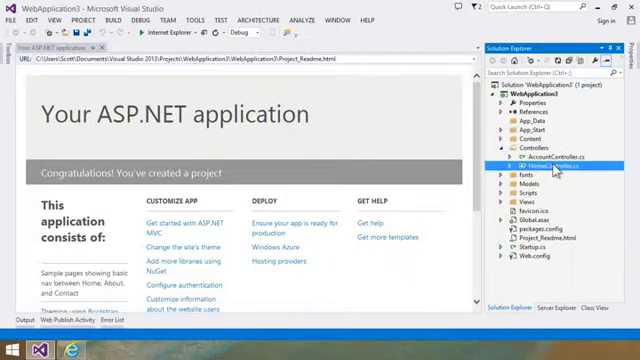
Add Trace.WriteLine("hey it's me"); to HomeController's Index action.
{"action": "double_click", "coordinate": [569, 169]}
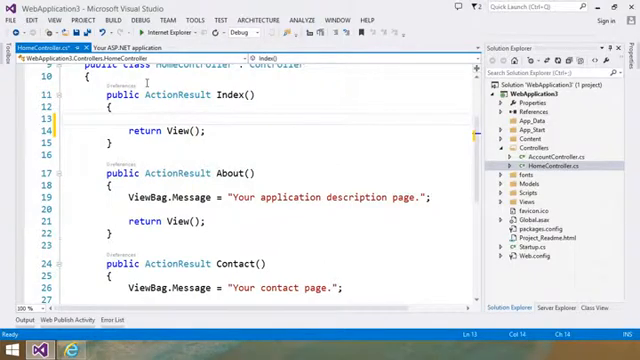
{"action": "type", "text": "Trace.WriteLine(\""}
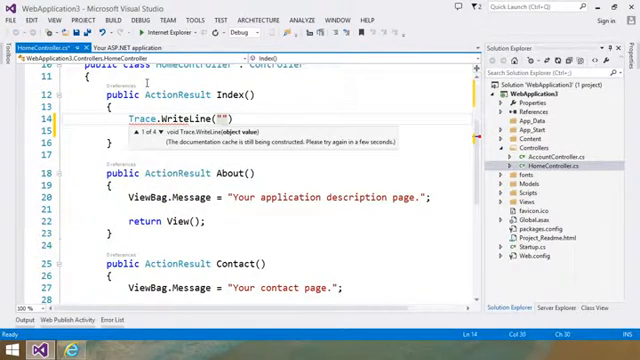
{"action": "type", "text": "hey it's me"}
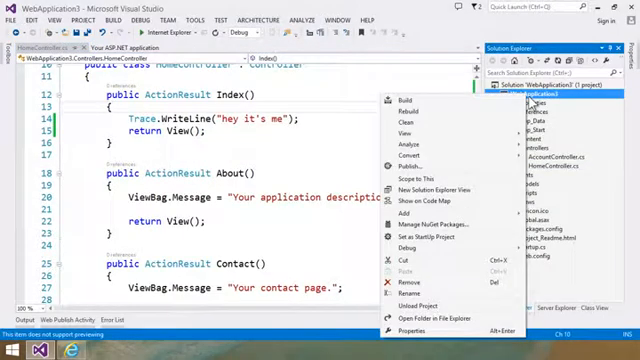
{"action": "mouse_move", "coordinate": [440, 168]}
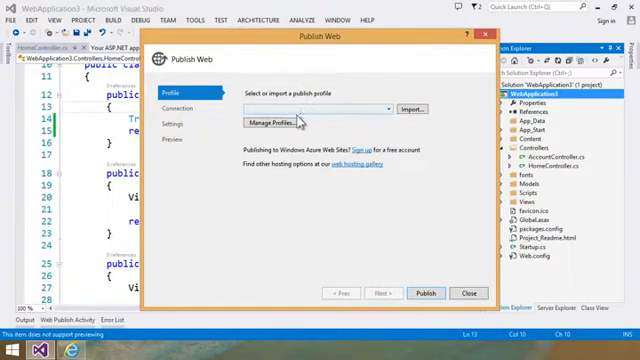
{"action": "mouse_move", "coordinate": [406, 109]}
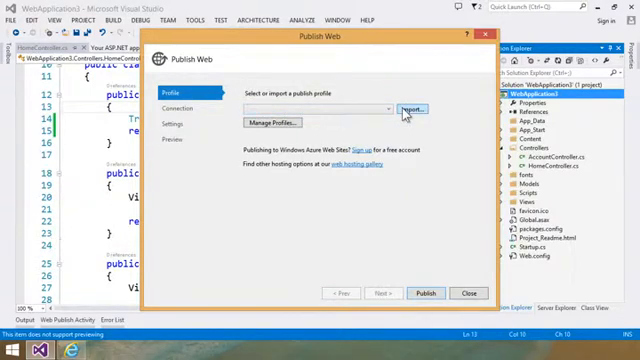
Import publish settings by creating the Azure site mysupersite in West US.
{"action": "left_click", "coordinate": [408, 107]}
{"action": "type", "text": "mysuper"}
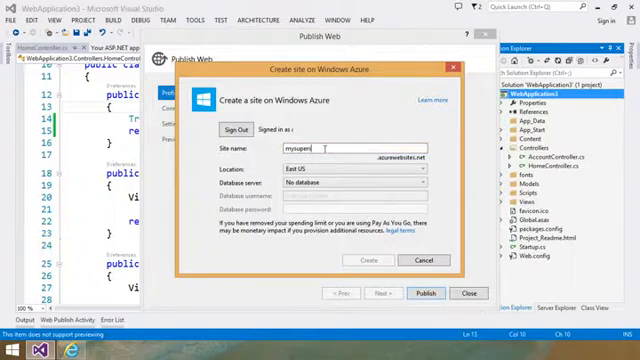
{"action": "type", "text": "ite"}
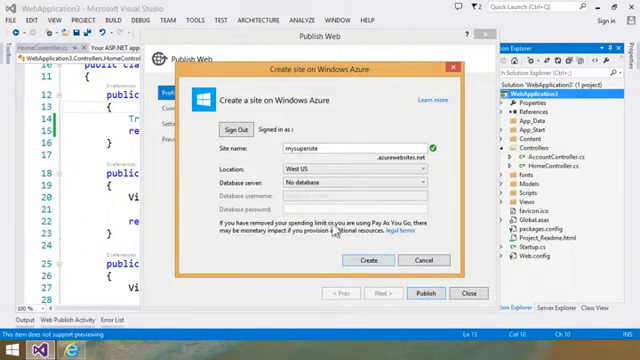
{"action": "left_click", "coordinate": [370, 259]}
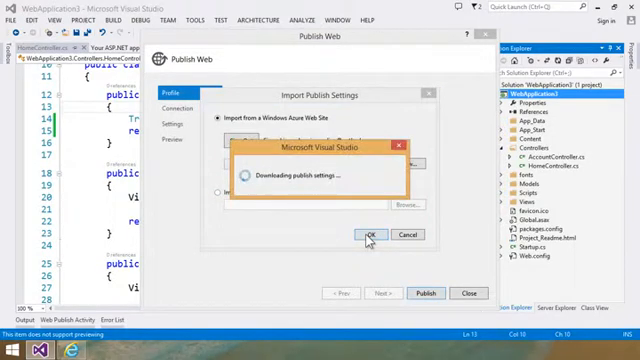
Accept mysupersite's imported Web Deploy settings and publish the application.
{"action": "left_click", "coordinate": [370, 235]}
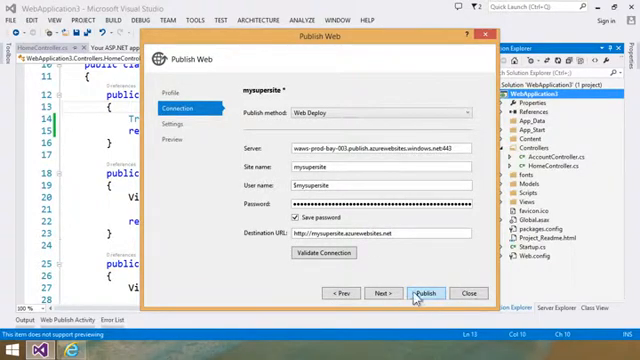
{"action": "left_click", "coordinate": [426, 292]}
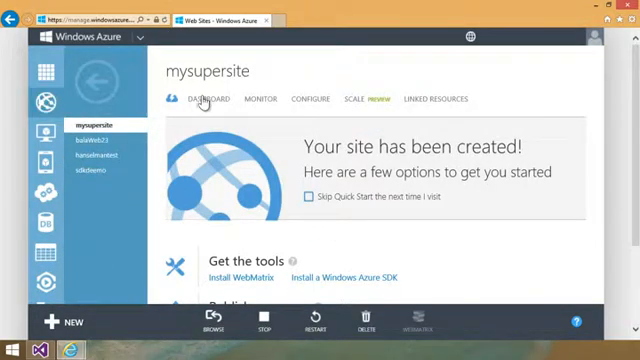
Show mysupersite's dashboard with CPU time, data in/out and HTTP server error metrics.
{"action": "left_click", "coordinate": [202, 99]}
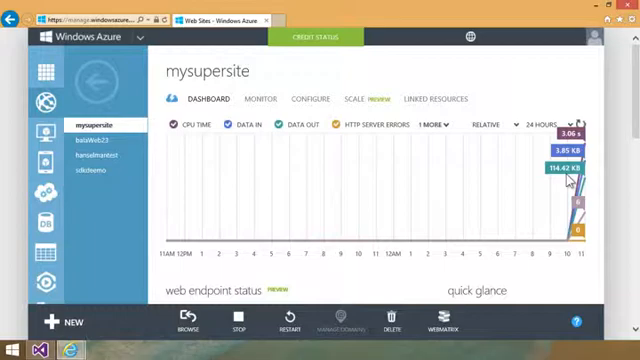
{"action": "mouse_move", "coordinate": [365, 118]}
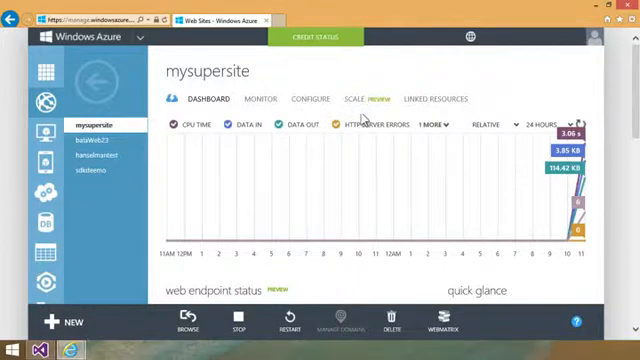
{"action": "mouse_move", "coordinate": [495, 180]}
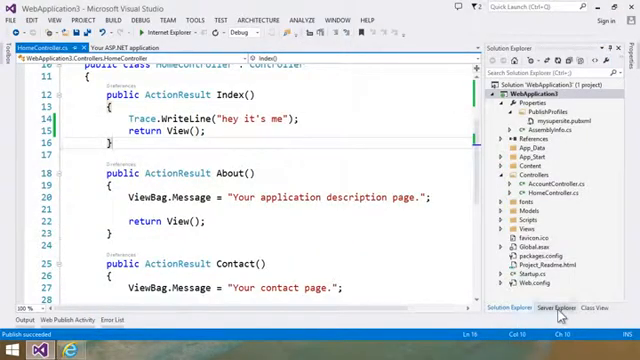
Refresh Azure Web Sites in Server Explorer and stream mysupersite's logs to the Output window.
{"action": "left_click", "coordinate": [567, 307]}
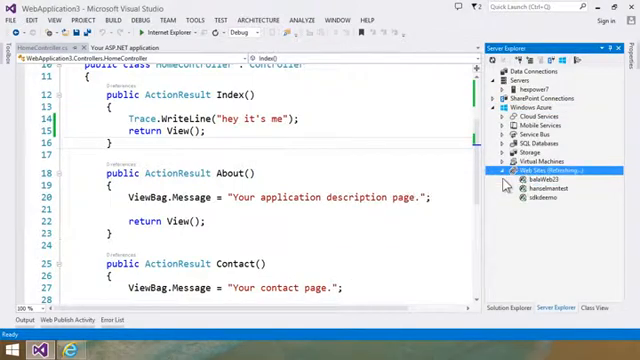
{"action": "right_click", "coordinate": [548, 203]}
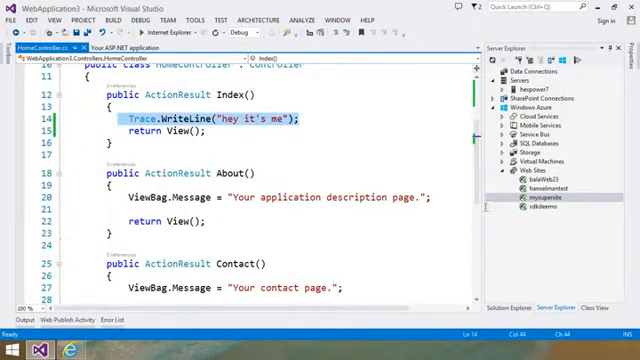
{"action": "right_click", "coordinate": [534, 203]}
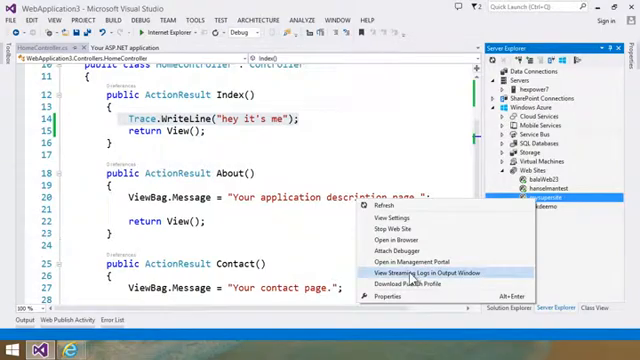
{"action": "left_click", "coordinate": [411, 272]}
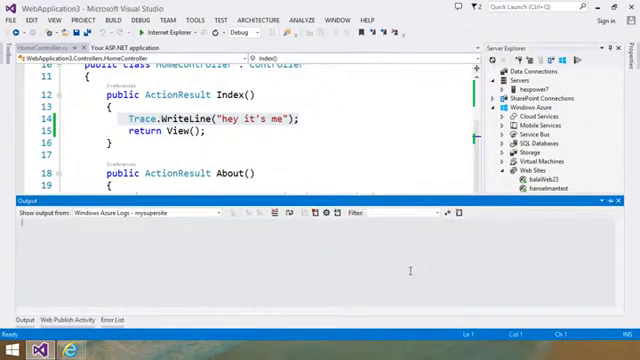